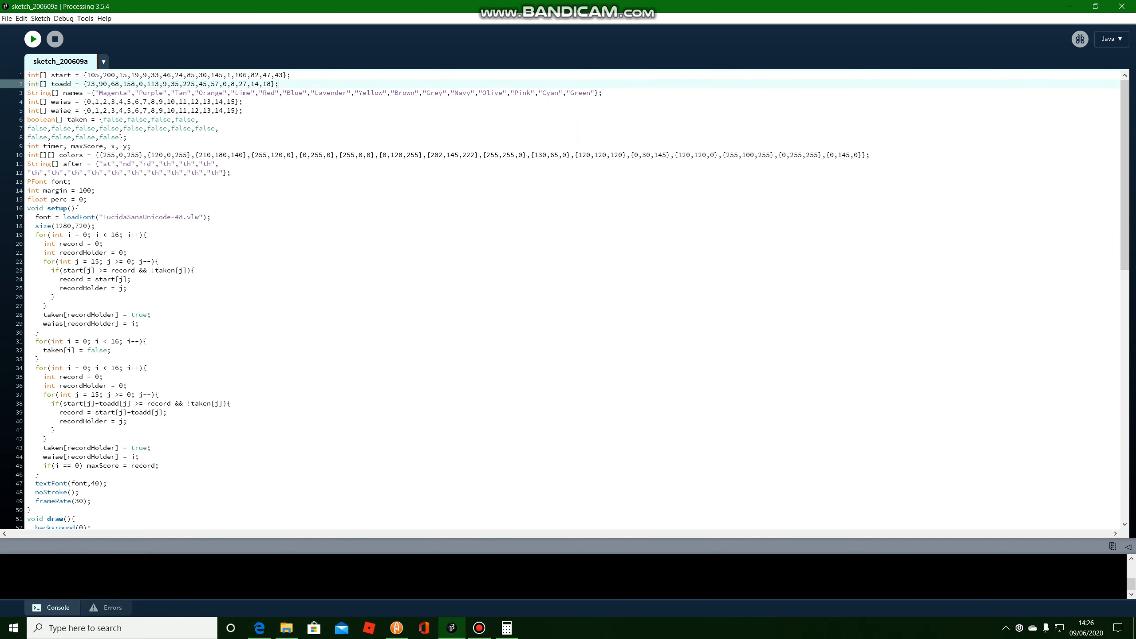
- Change the setup frameRate value from 30 to 60
click(34, 39)
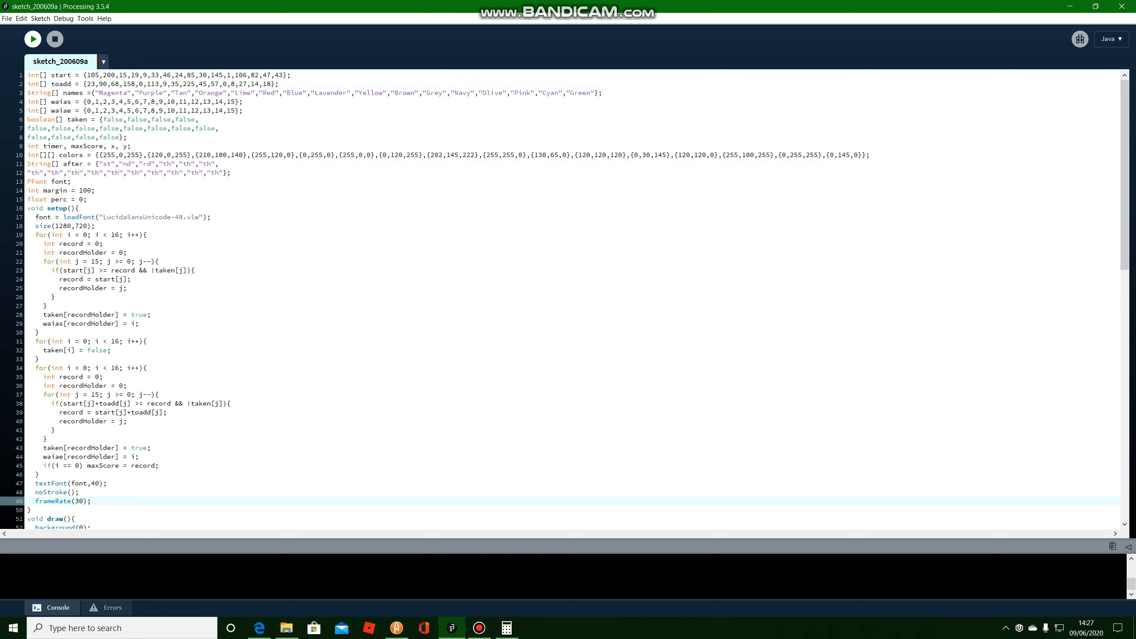
text(60)
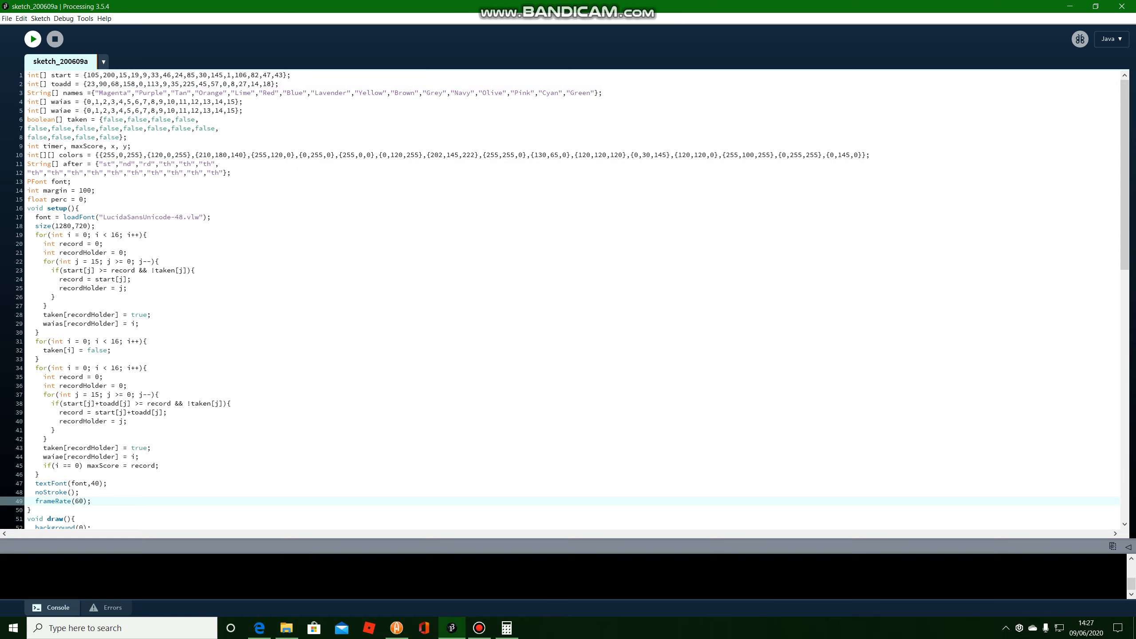
click(34, 39)
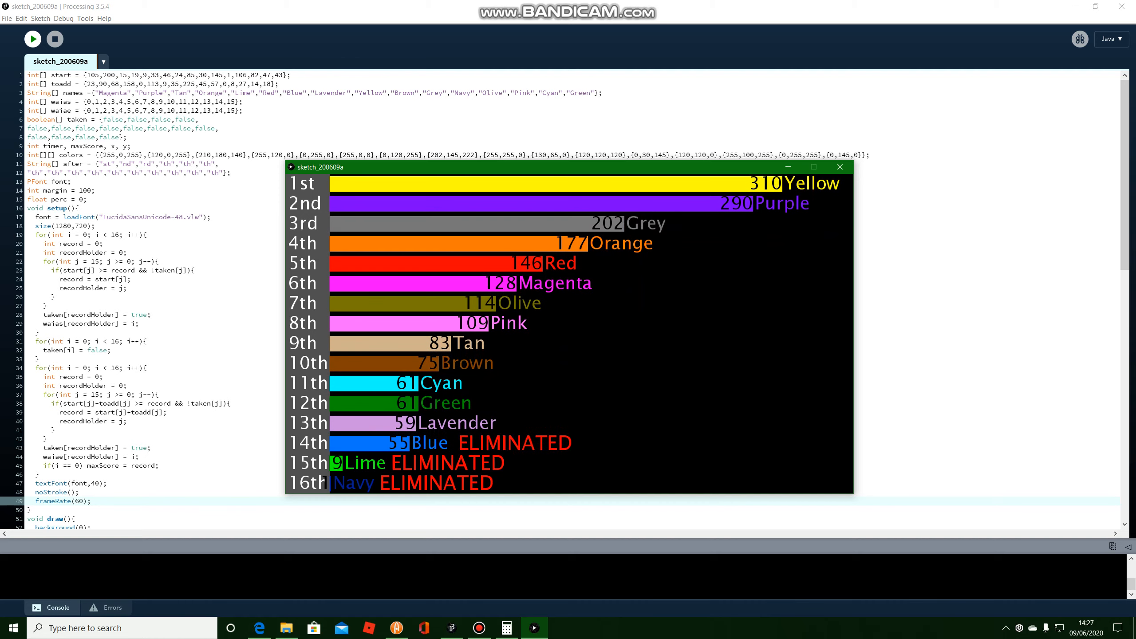
click(840, 167)
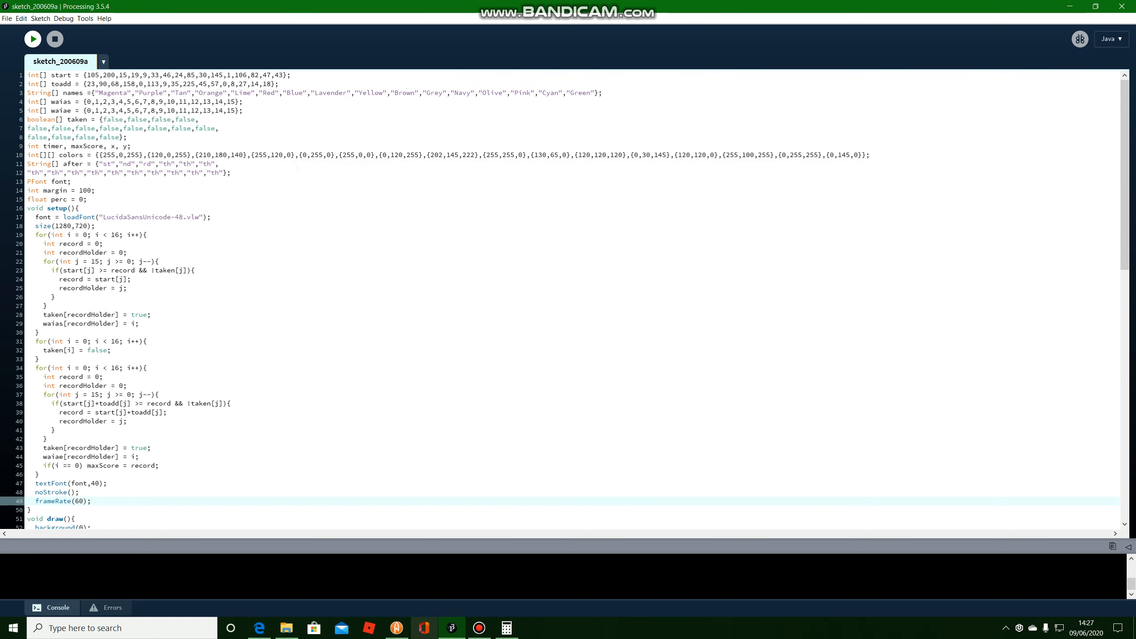